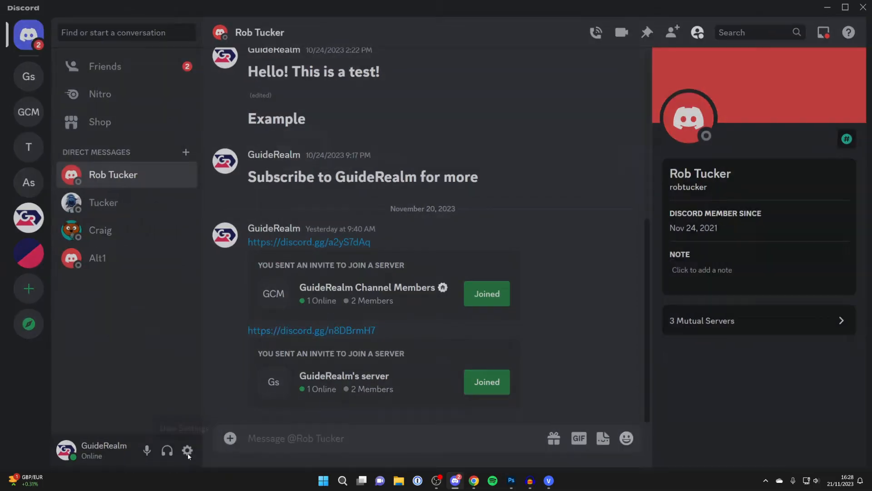
- Enable the Developer Mode toggle under User Settings > Advanced
left_click(187, 451)
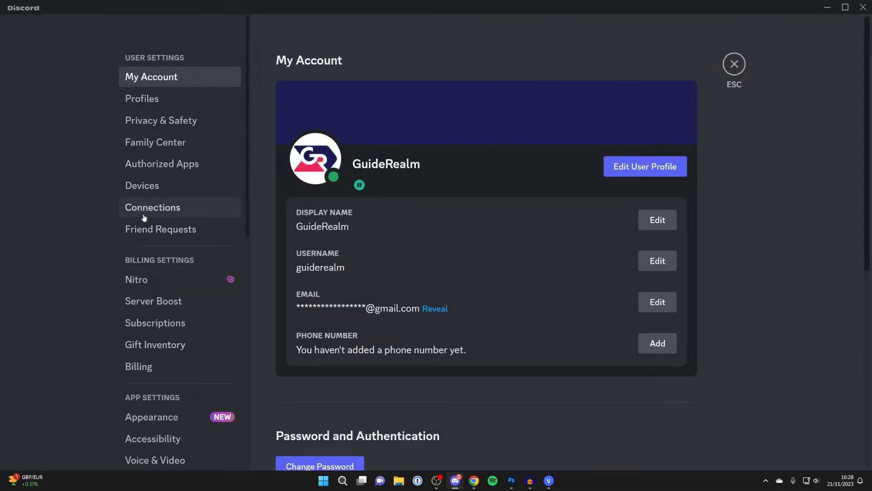
scroll("down", 3)
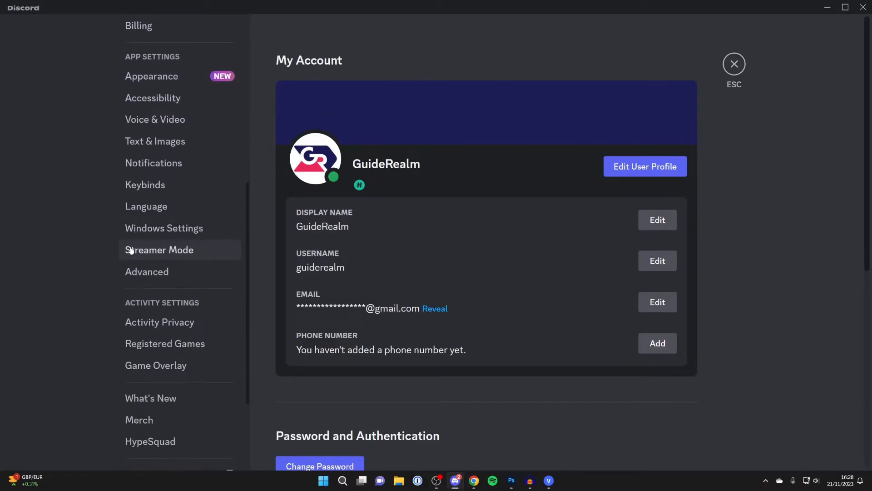
mouse_move(147, 271)
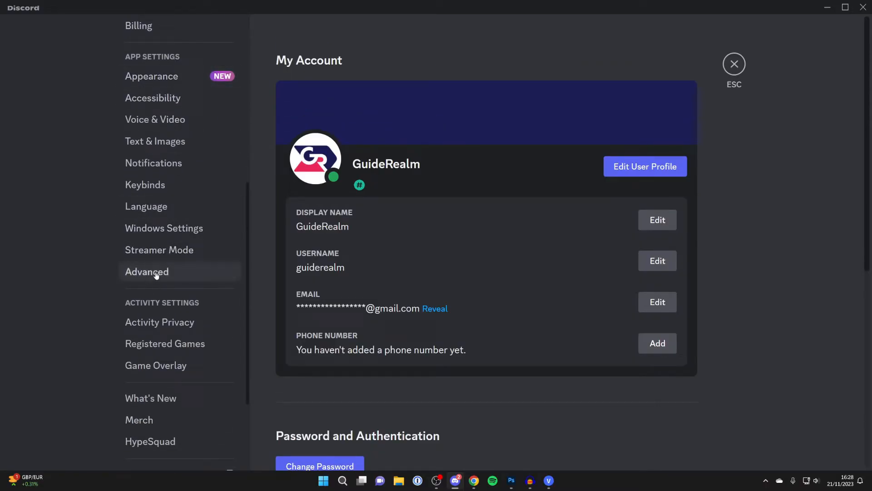
left_click(146, 272)
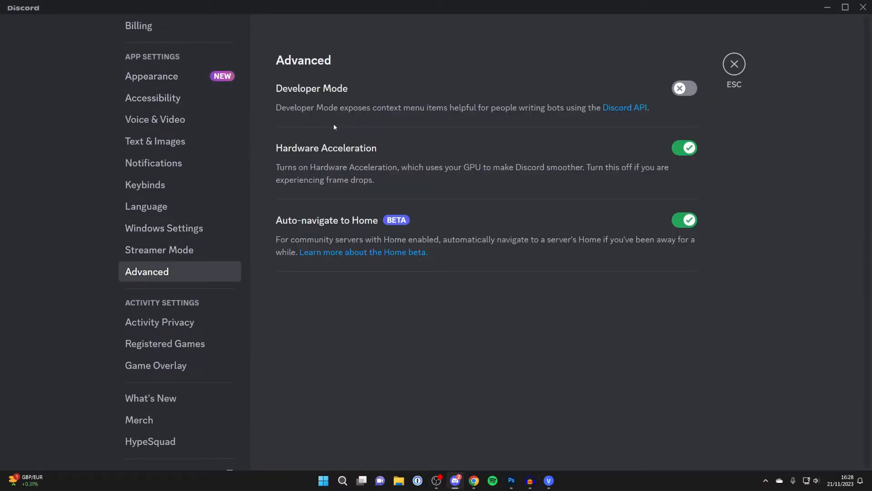
left_click(684, 88)
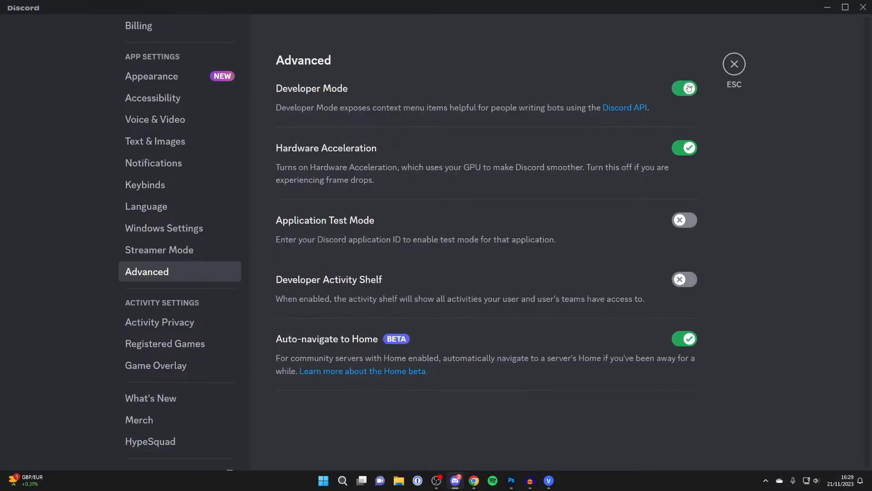
left_click(683, 88)
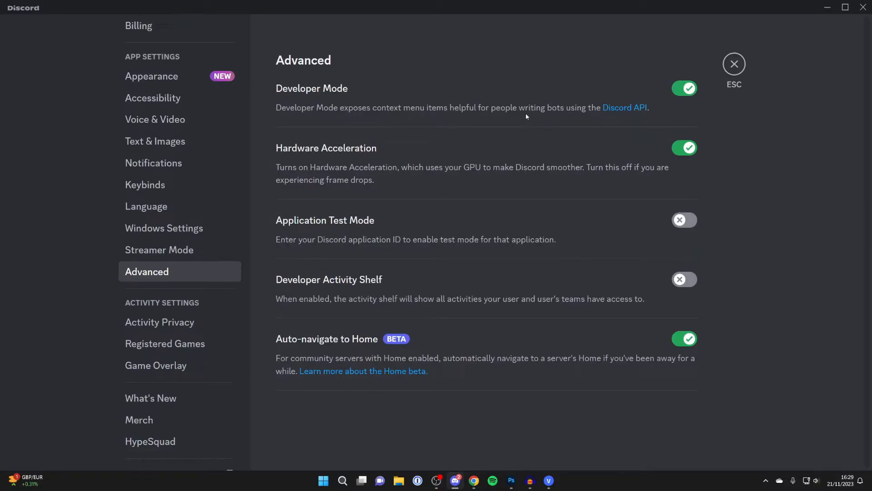
mouse_move(717, 78)
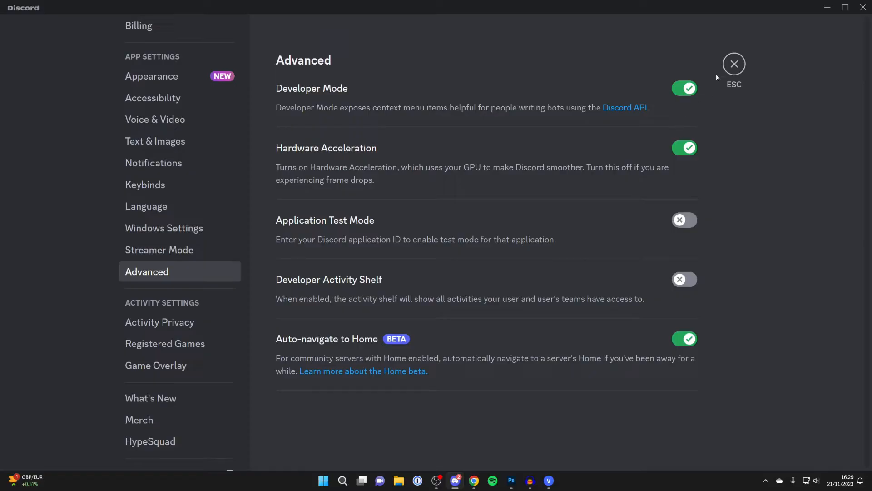
left_click(735, 64)
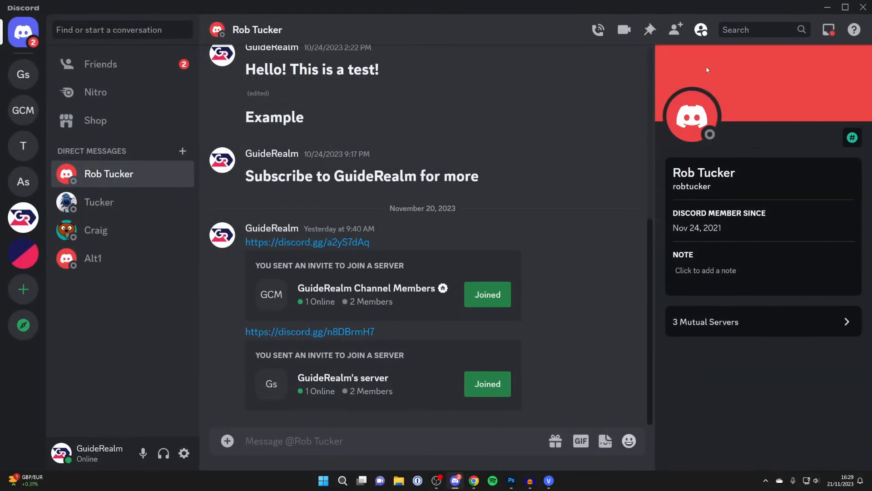
mouse_move(462, 173)
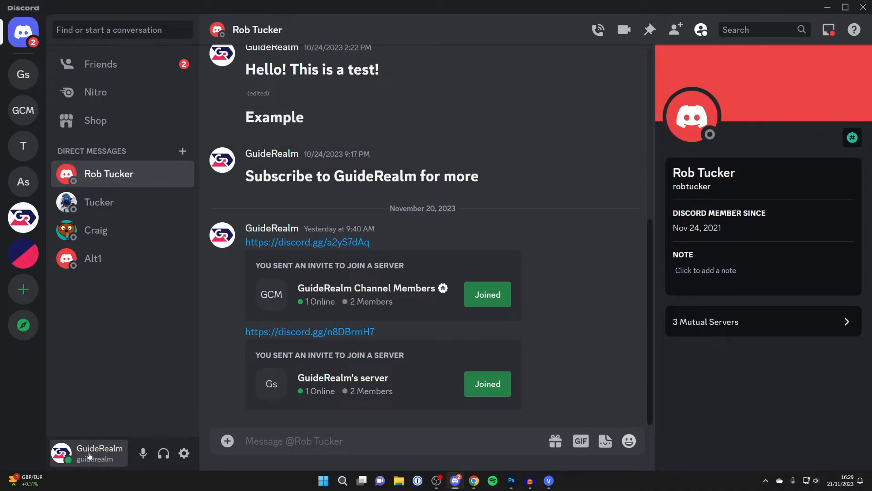
left_click(88, 452)
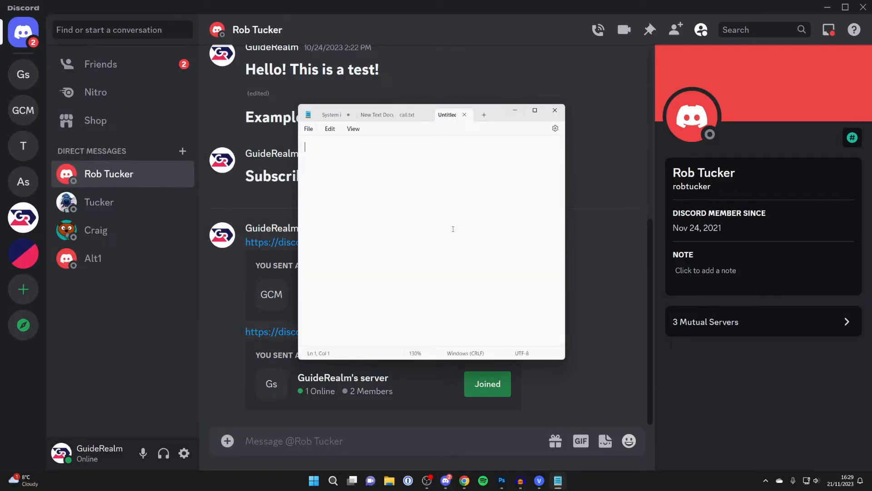
right_click(452, 229)
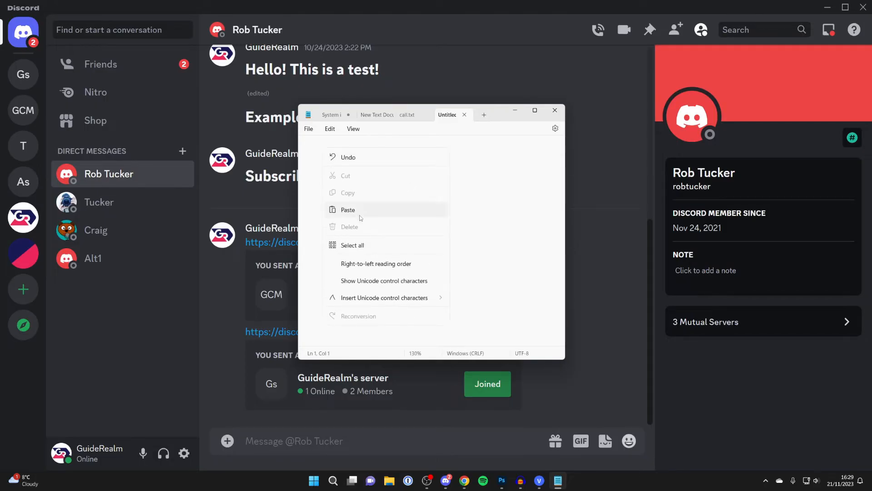
left_click(348, 210)
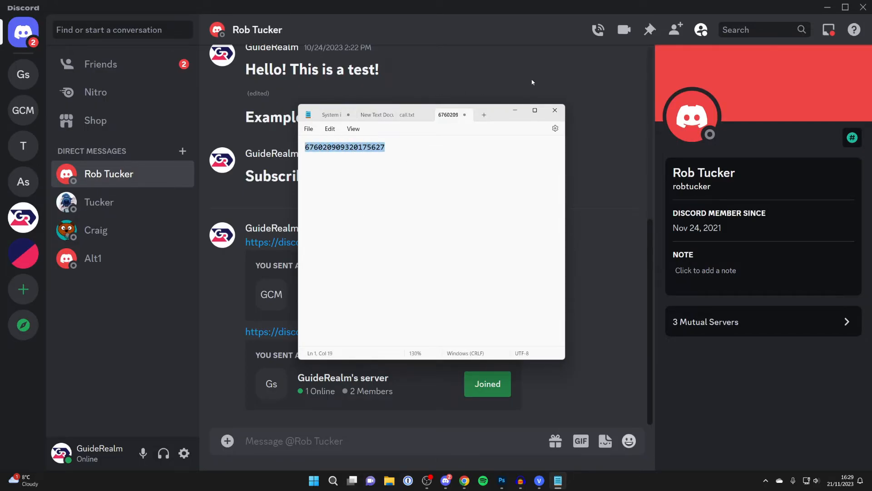
mouse_move(514, 110)
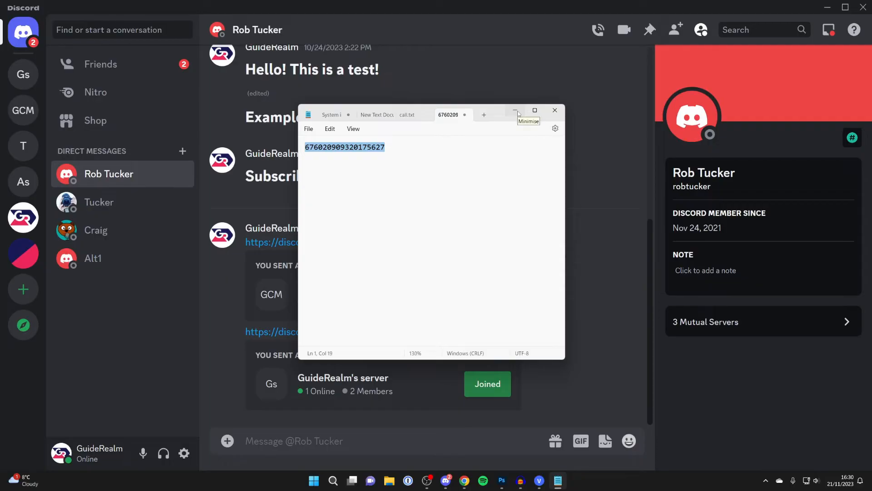
- Minimise Notepad and show the other user's profile options listing Copy User ID
left_click(514, 110)
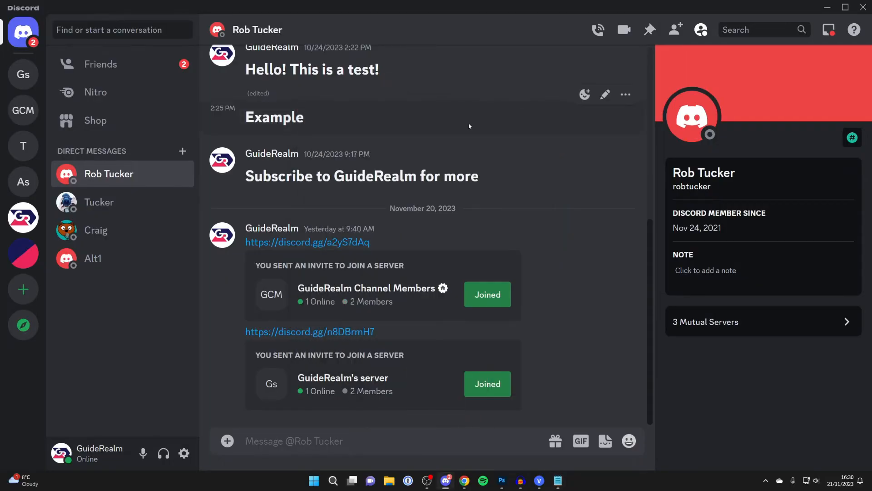
mouse_move(257, 29)
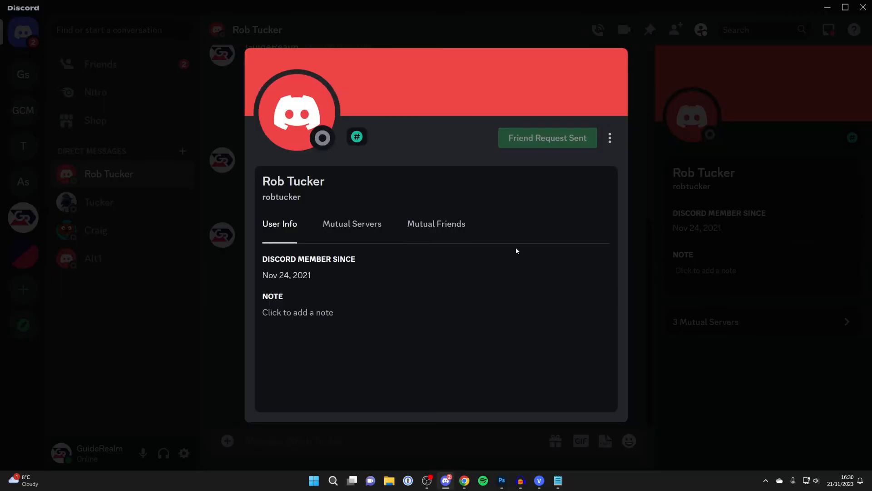
mouse_move(429, 193)
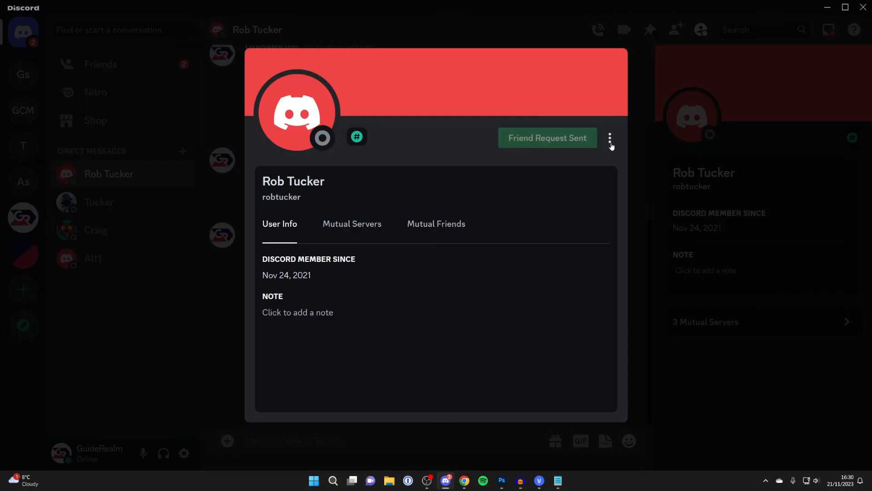
left_click(610, 137)
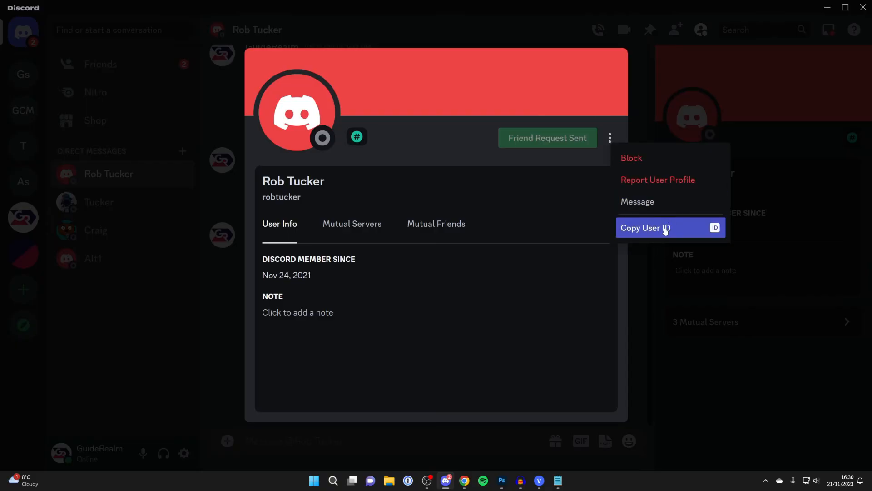
mouse_move(665, 230)
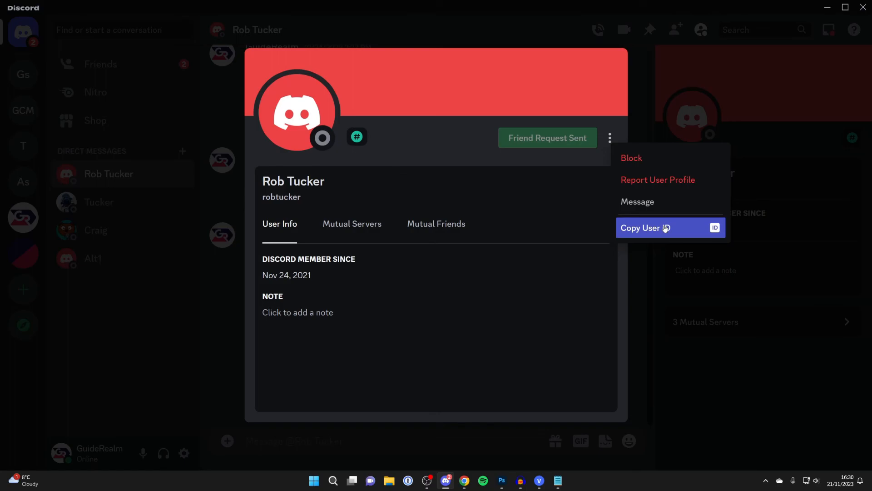